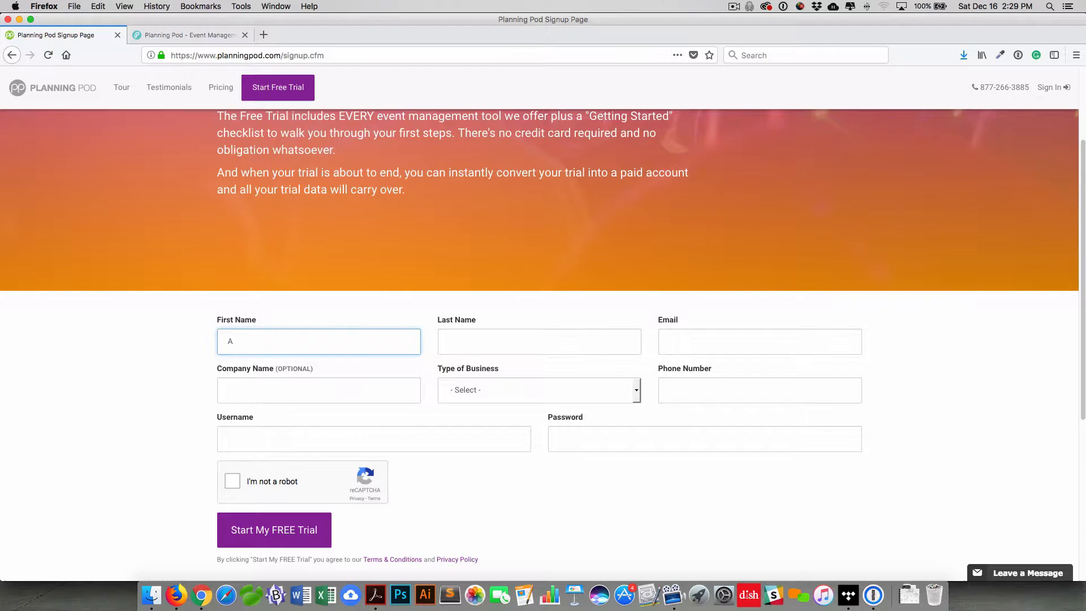
Switch to the browser tab showing the trial account's Home dashboard
click(189, 35)
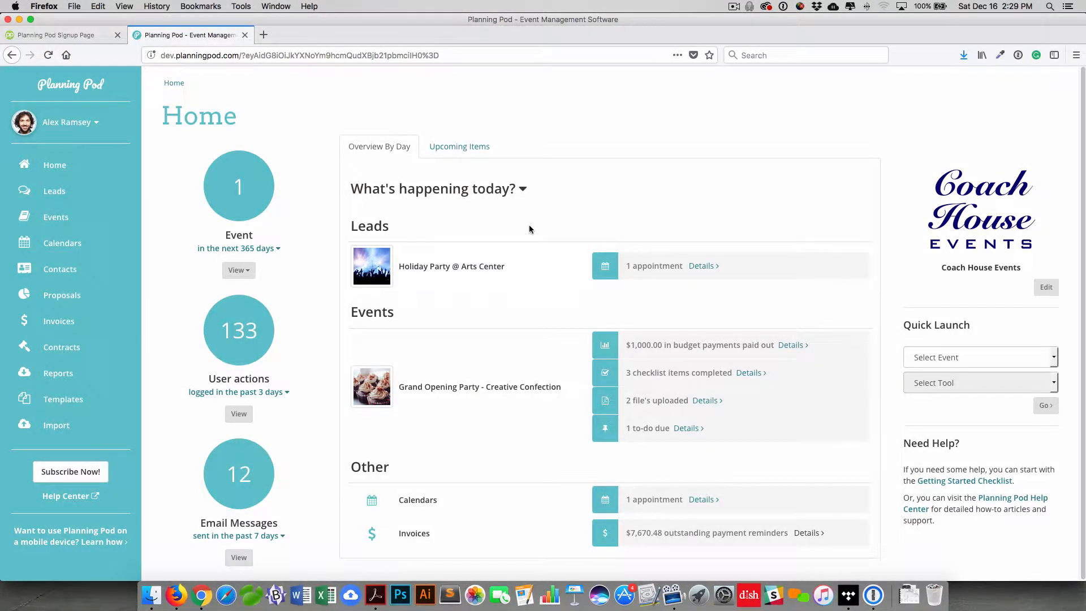
mouse_move(195, 270)
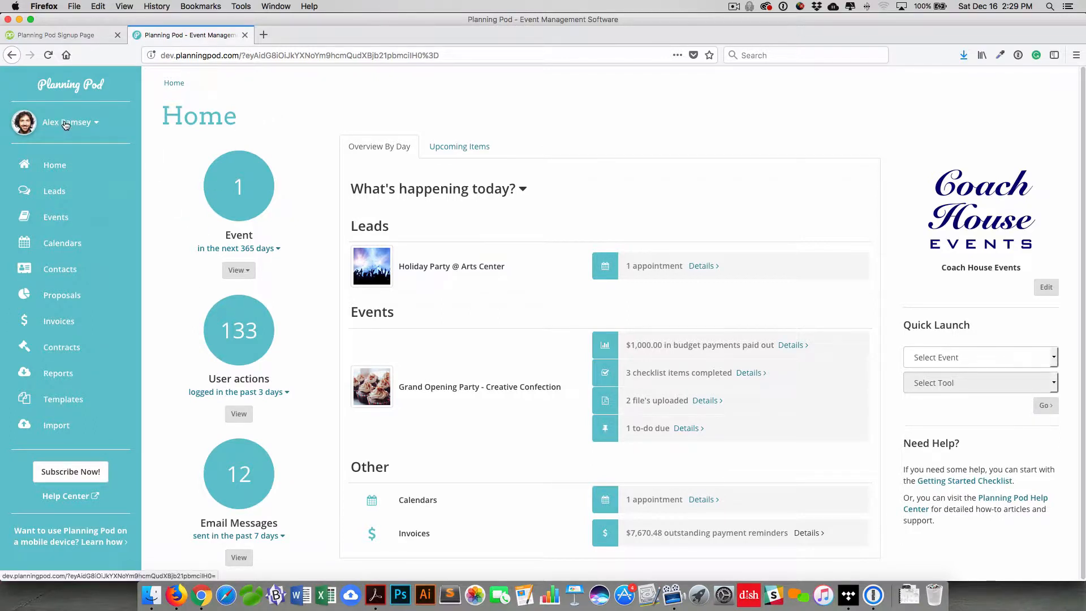
click(69, 122)
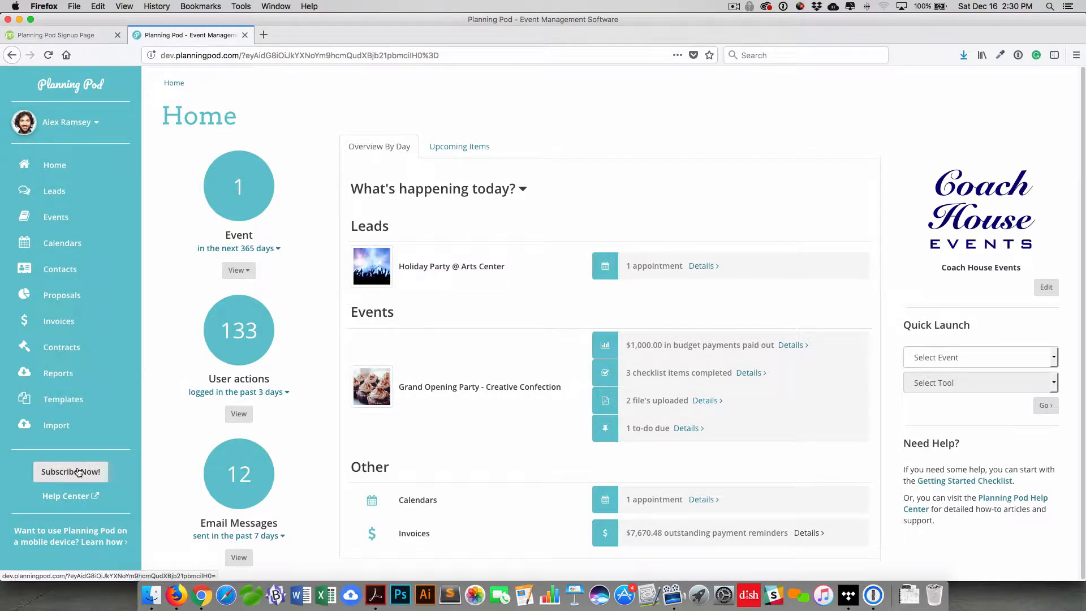
Choose Subscribe Now, select a package row and continue to the Payment step
click(70, 471)
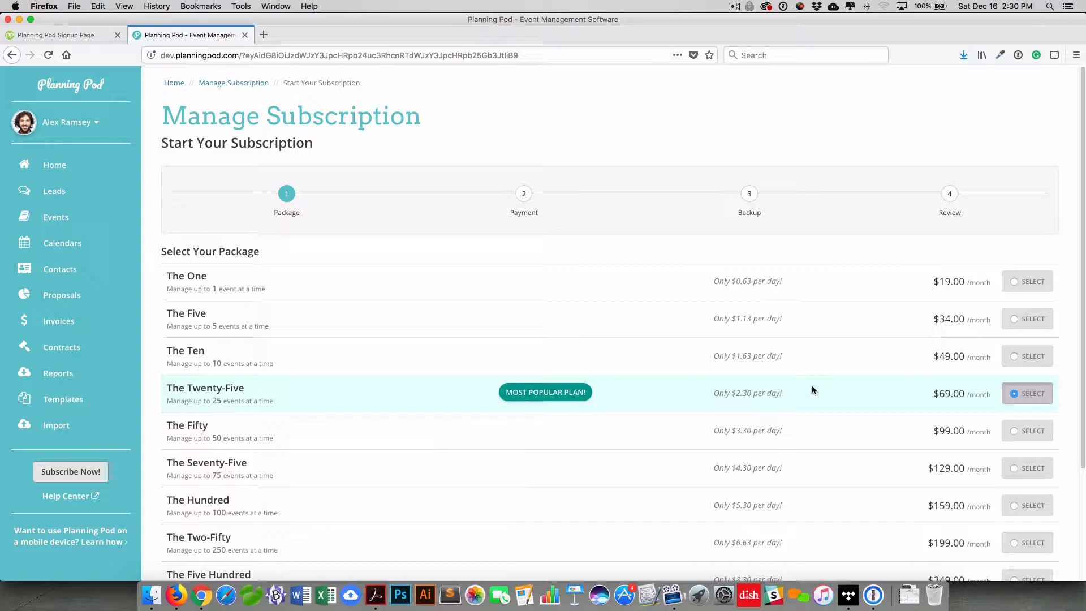
scroll(down, 3)
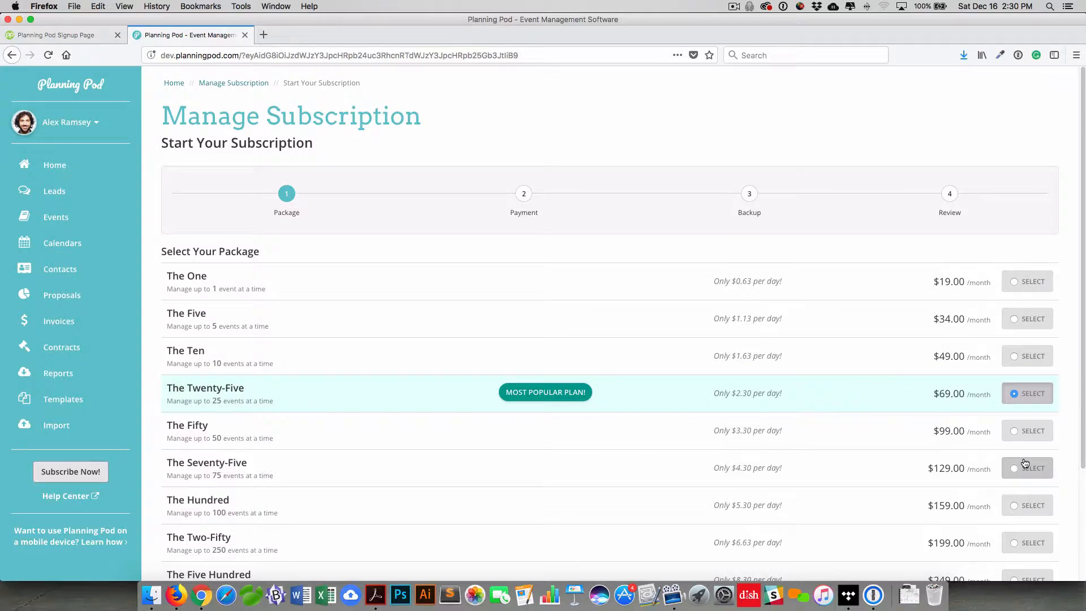
click(1032, 393)
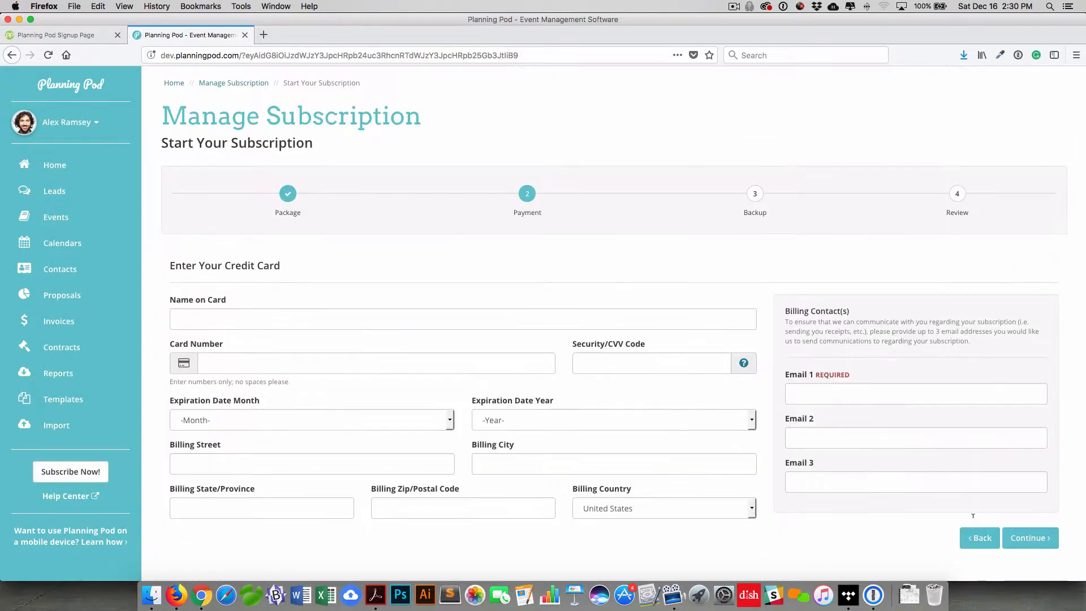
Show the Manage Subscription overview with The One package, cards and receipts
click(462, 319)
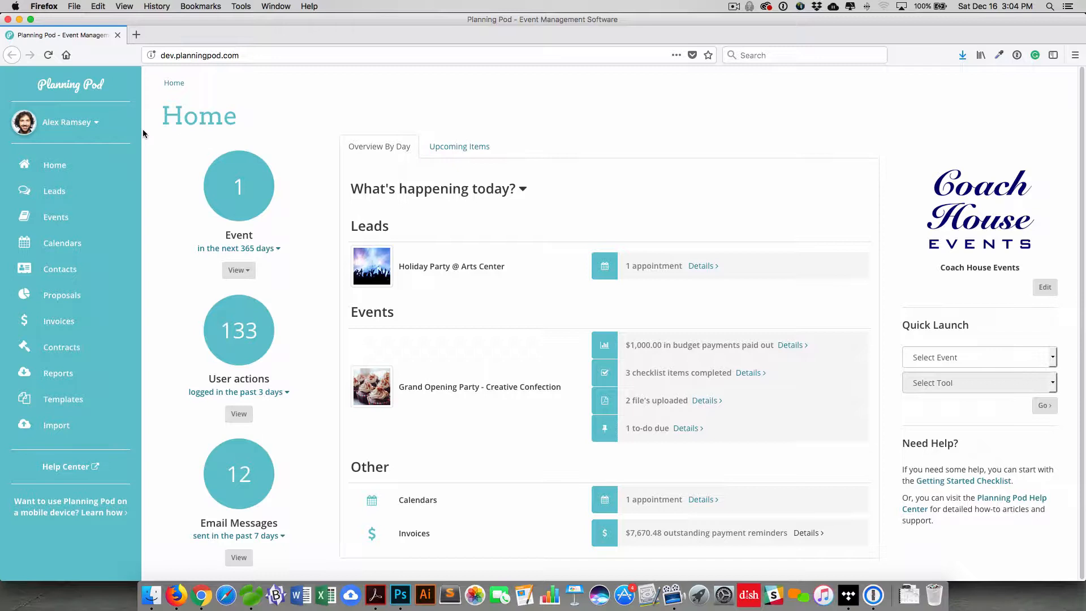
click(66, 122)
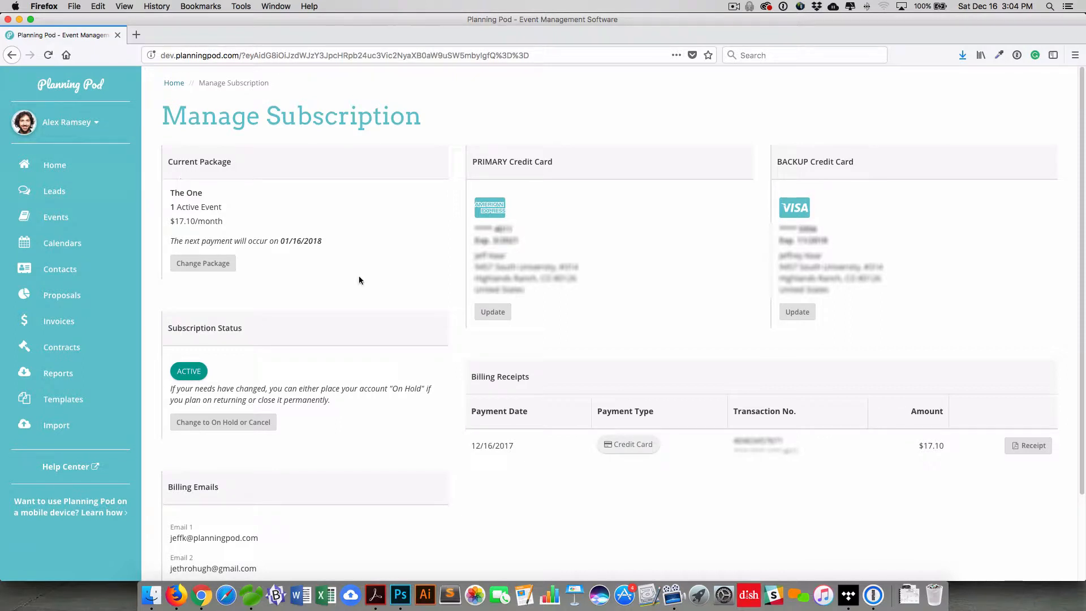
mouse_move(184, 282)
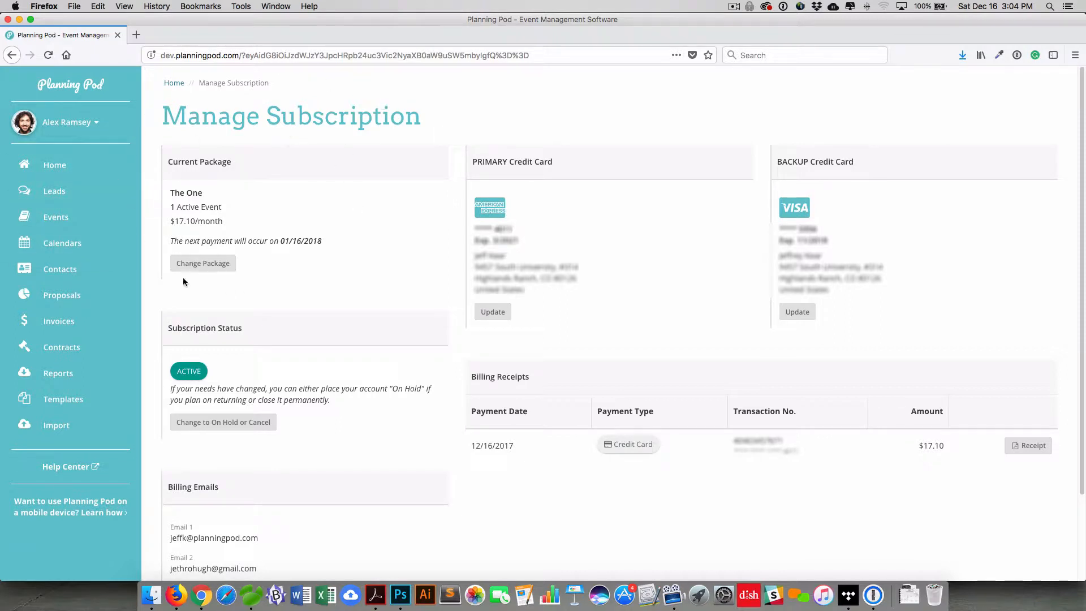
mouse_move(213, 269)
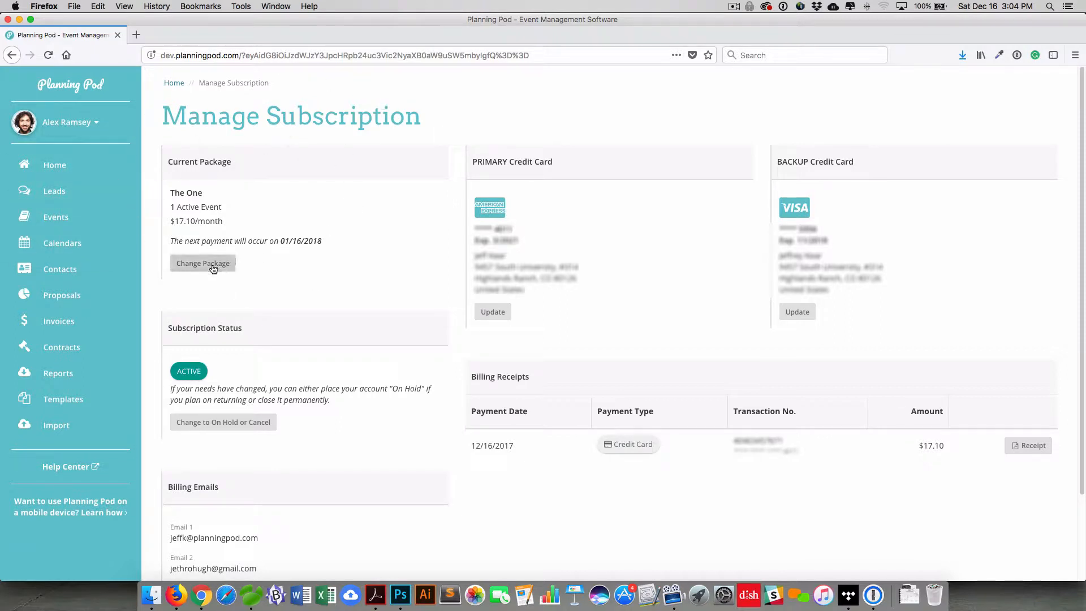
Review the other available packages via Change Package, then return to the overview
click(203, 263)
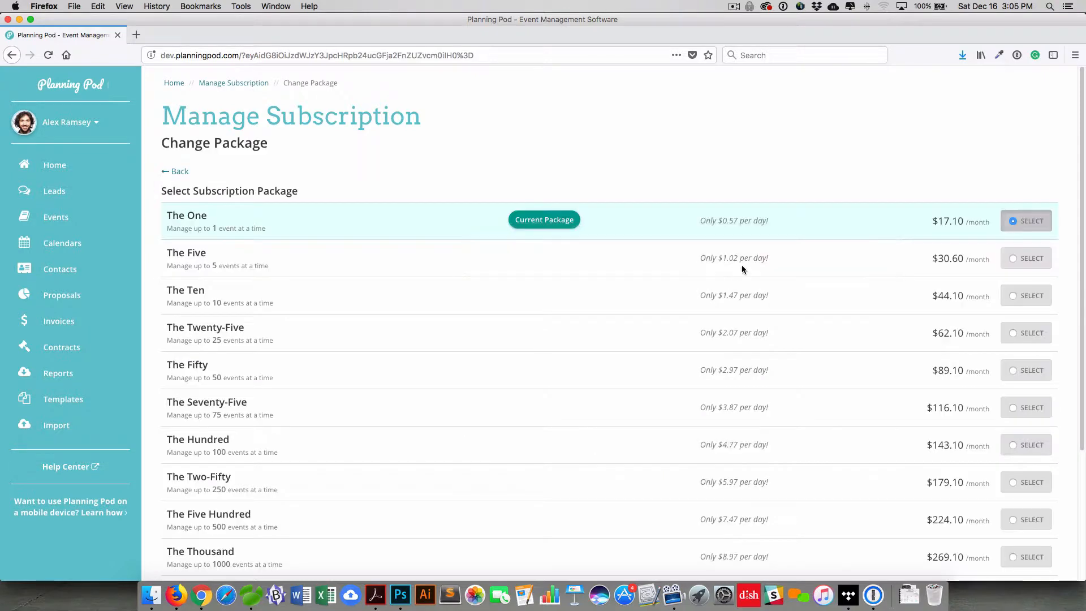
scroll(down, 3)
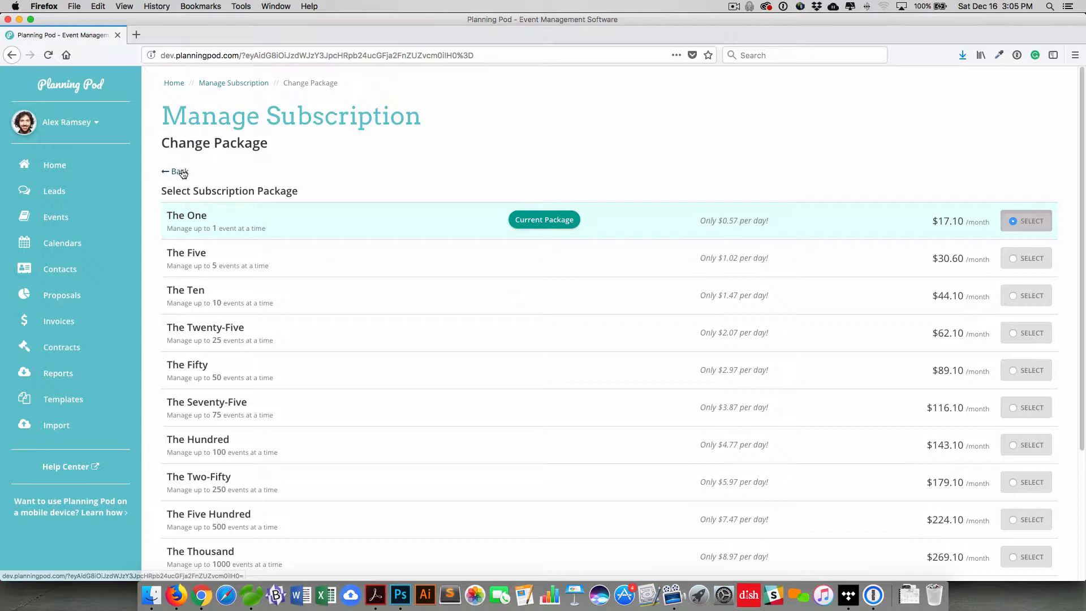
click(176, 172)
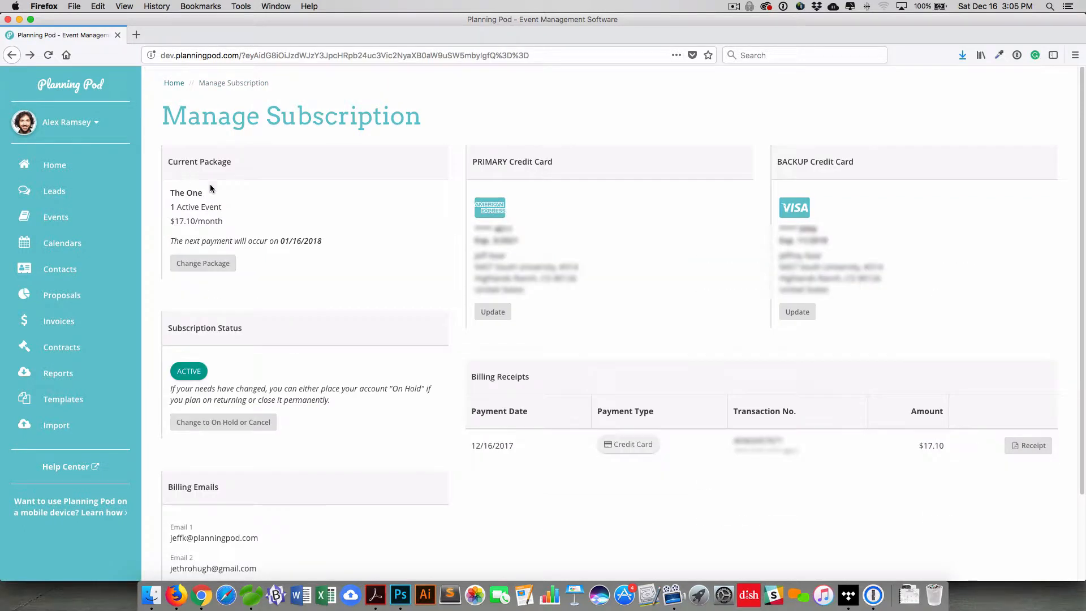
mouse_move(565, 221)
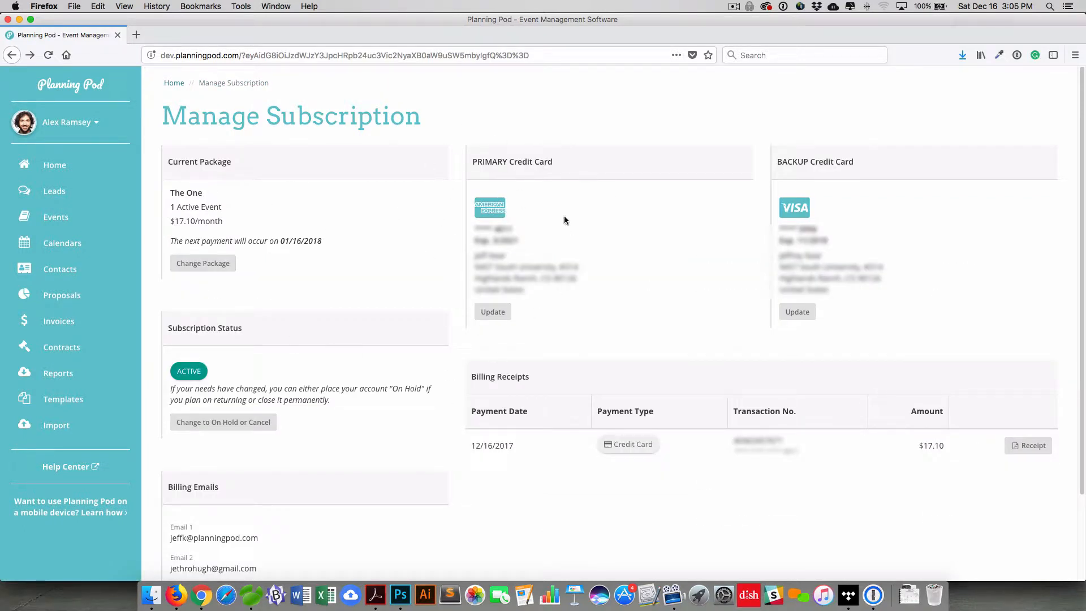
mouse_move(863, 135)
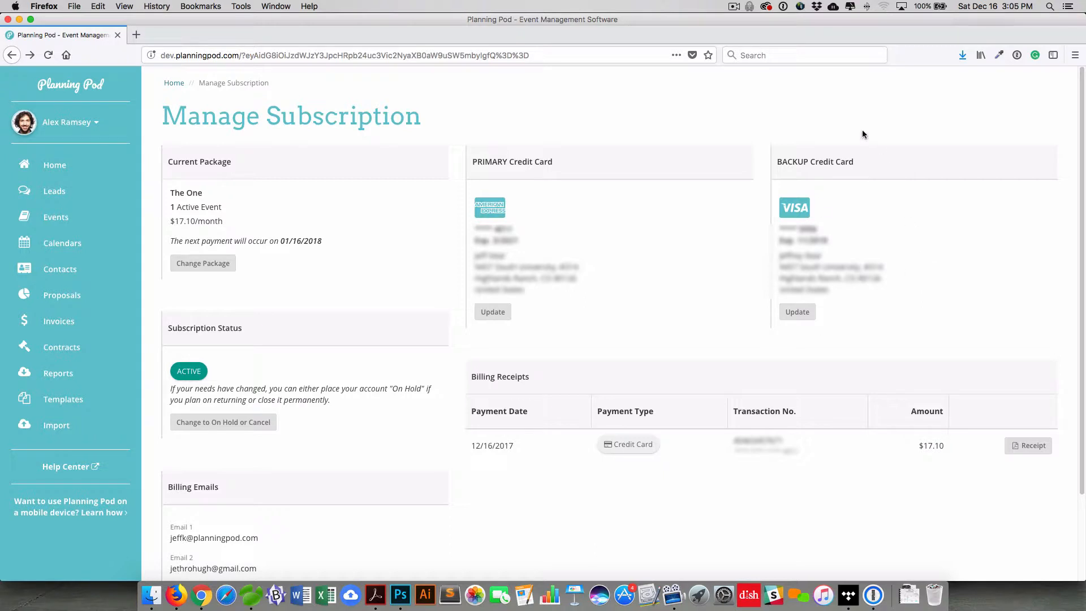
mouse_move(898, 122)
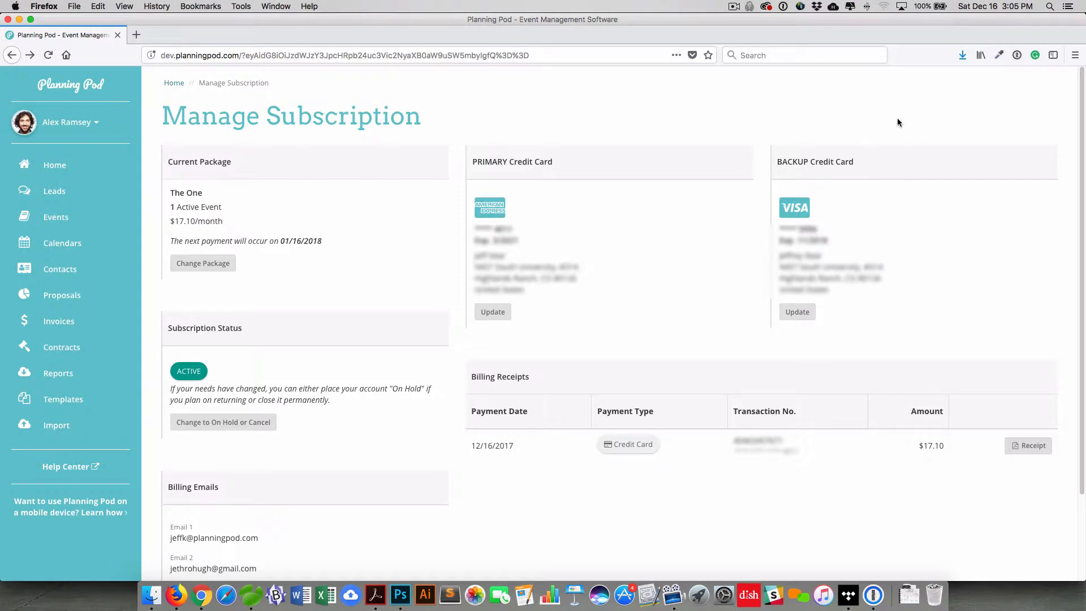
scroll(down, 3)
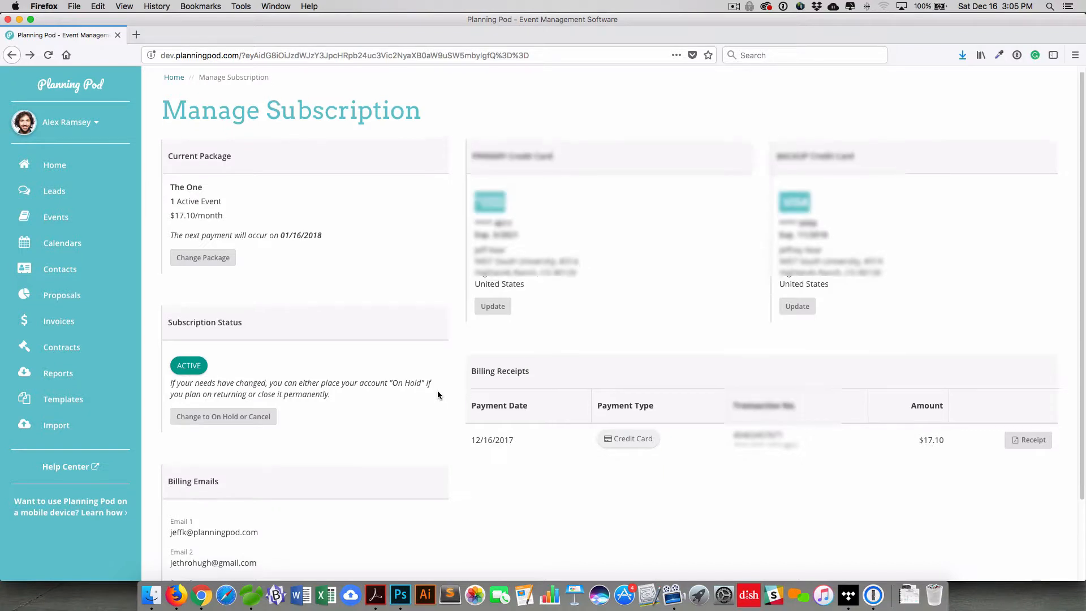
scroll(down, 3)
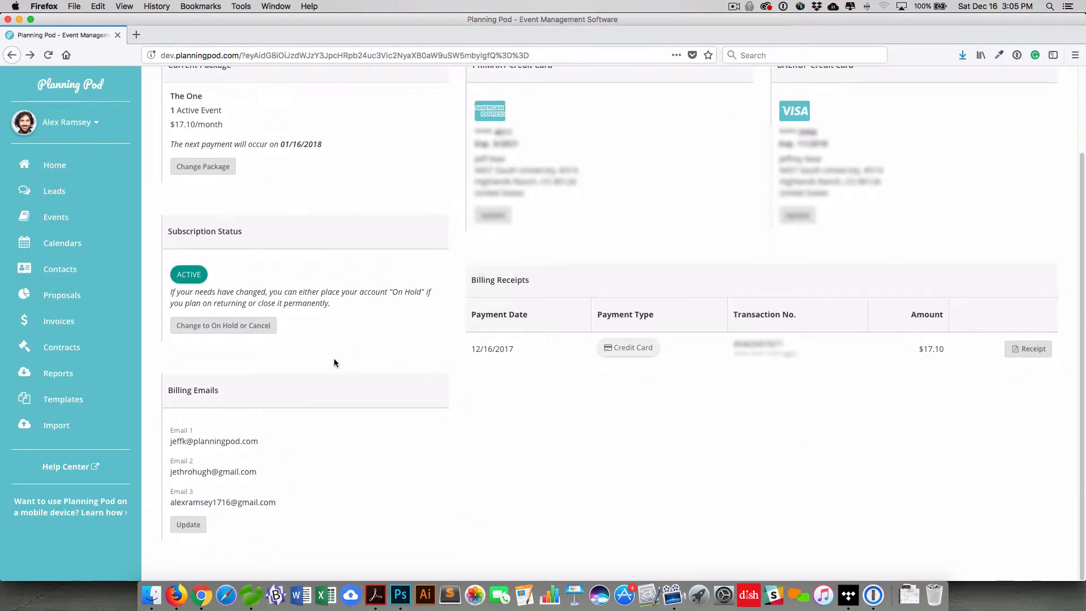
mouse_move(250, 367)
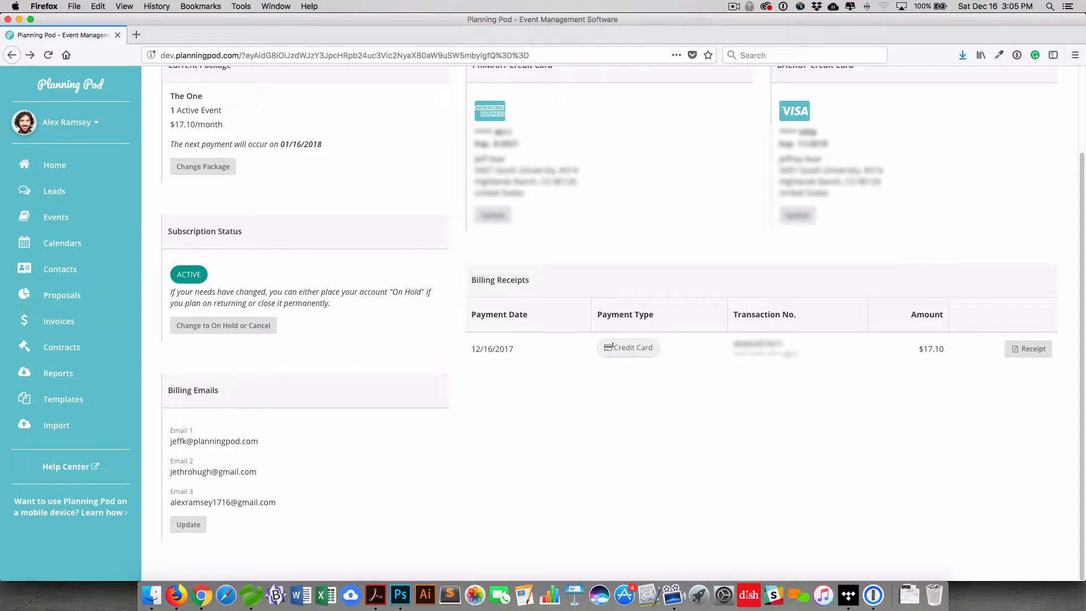
mouse_move(913, 340)
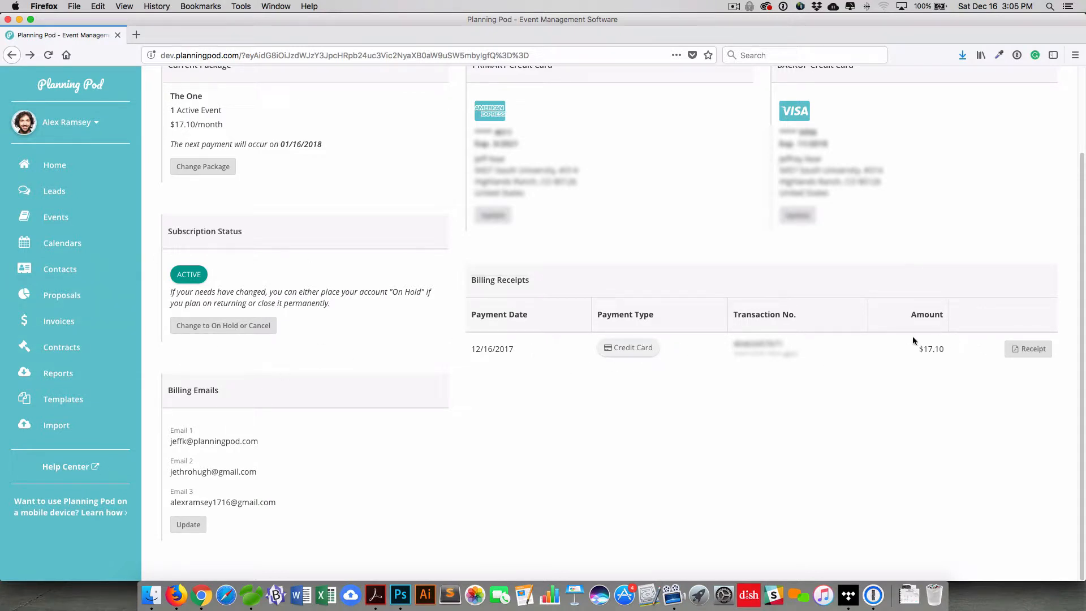
mouse_move(850, 362)
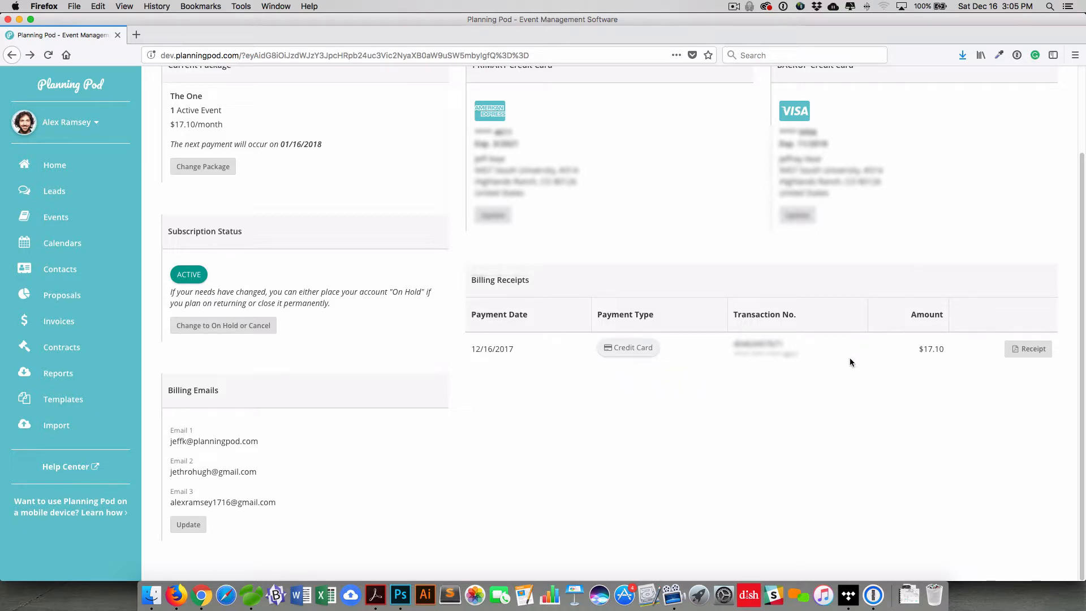
click(1028, 348)
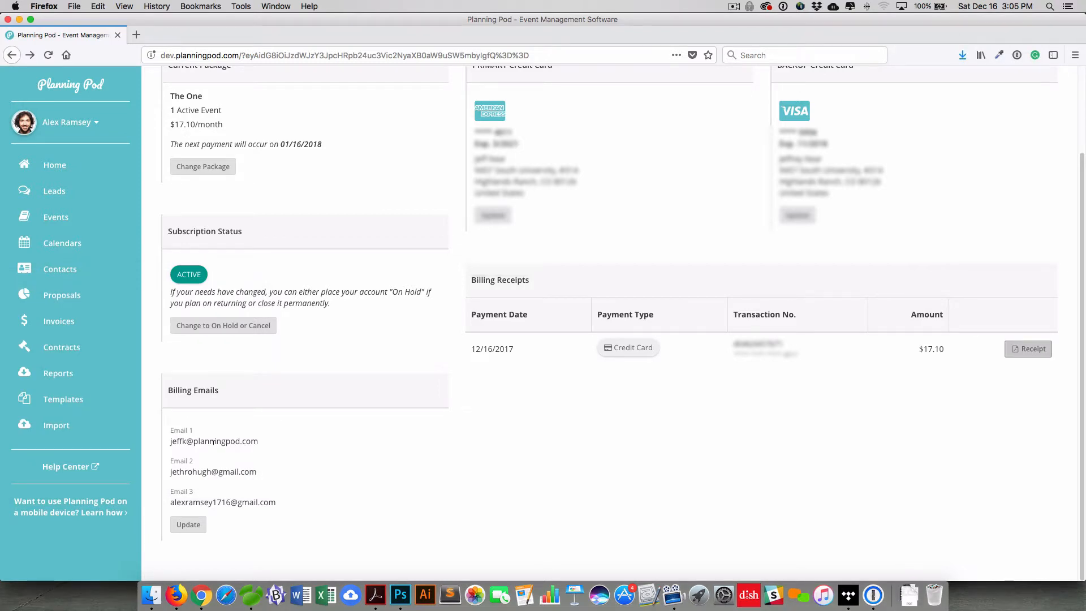
mouse_move(213, 547)
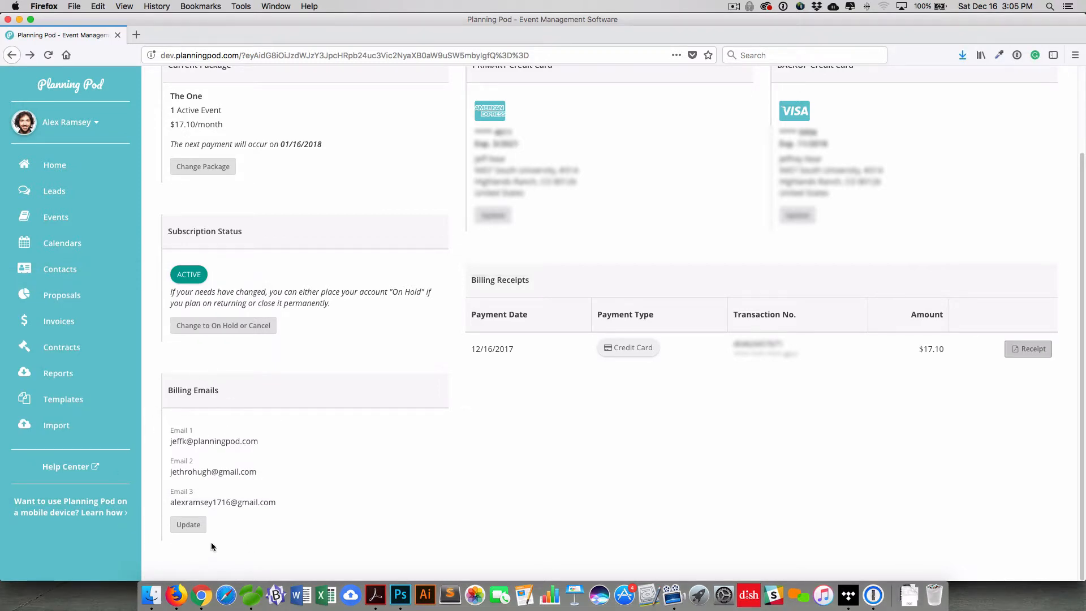
mouse_move(135, 515)
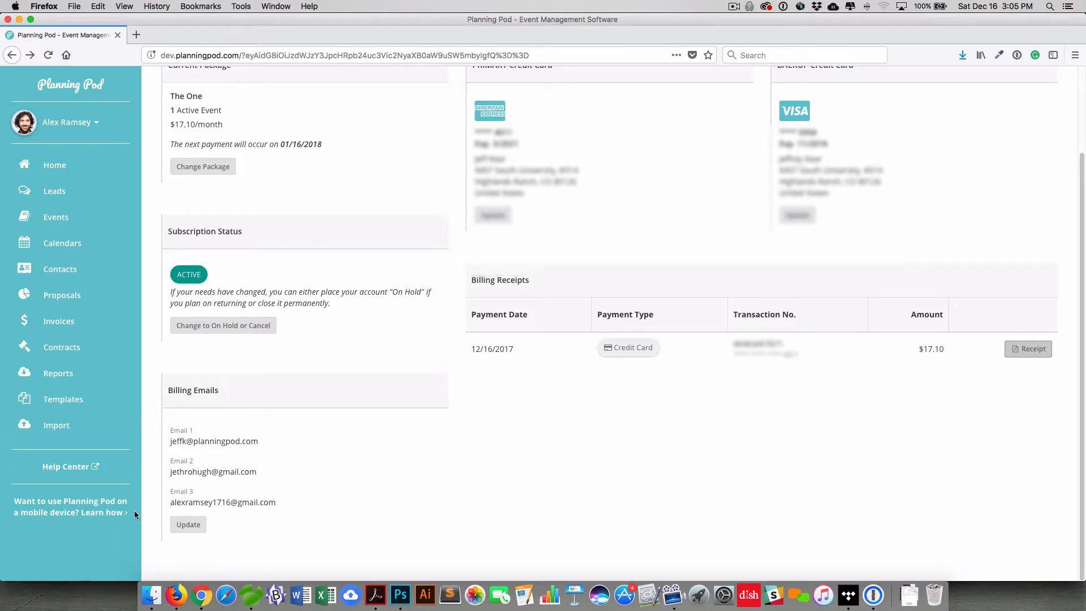
mouse_move(218, 394)
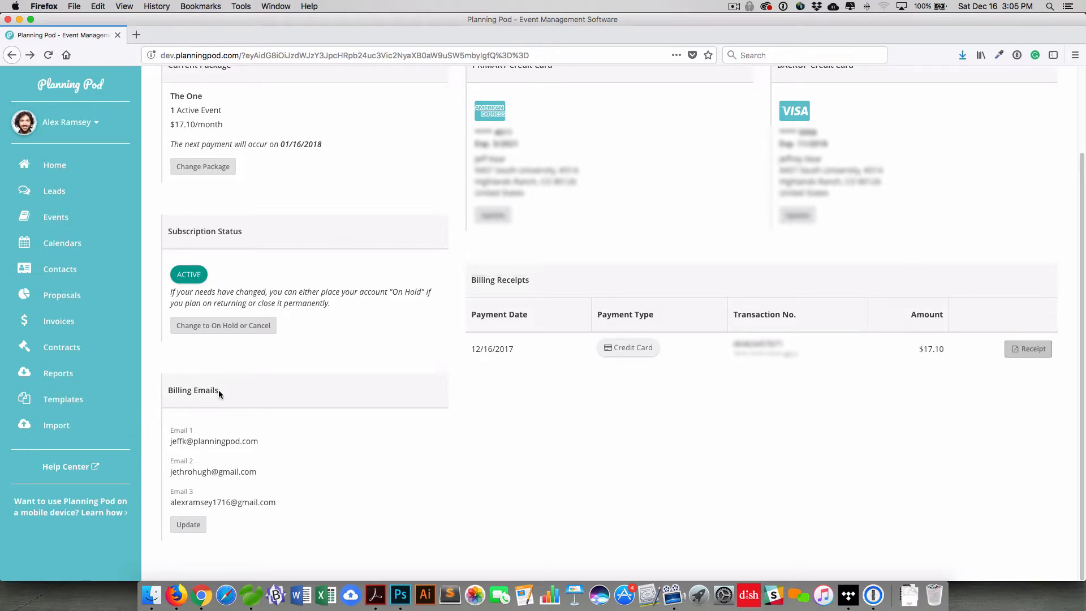
scroll(up, 3)
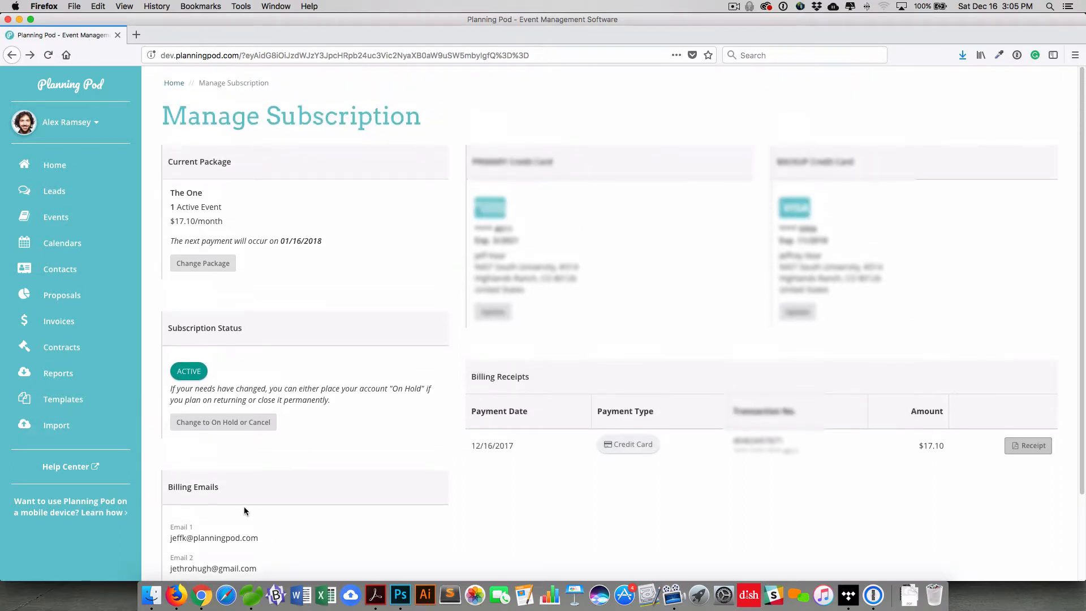
mouse_move(175, 82)
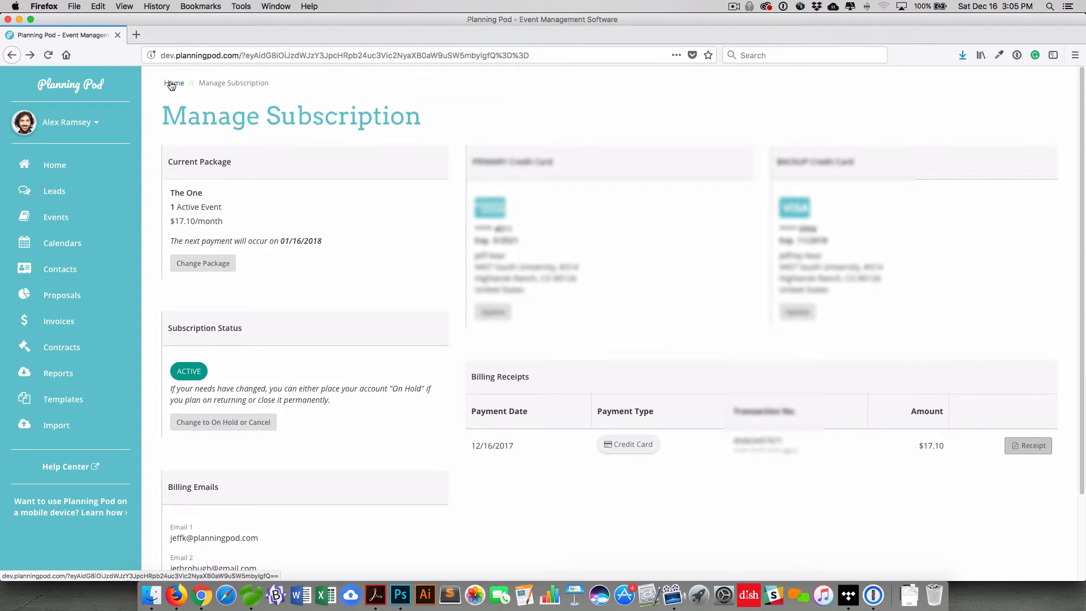
Return to the Home dashboard via the Home breadcrumb link
click(175, 82)
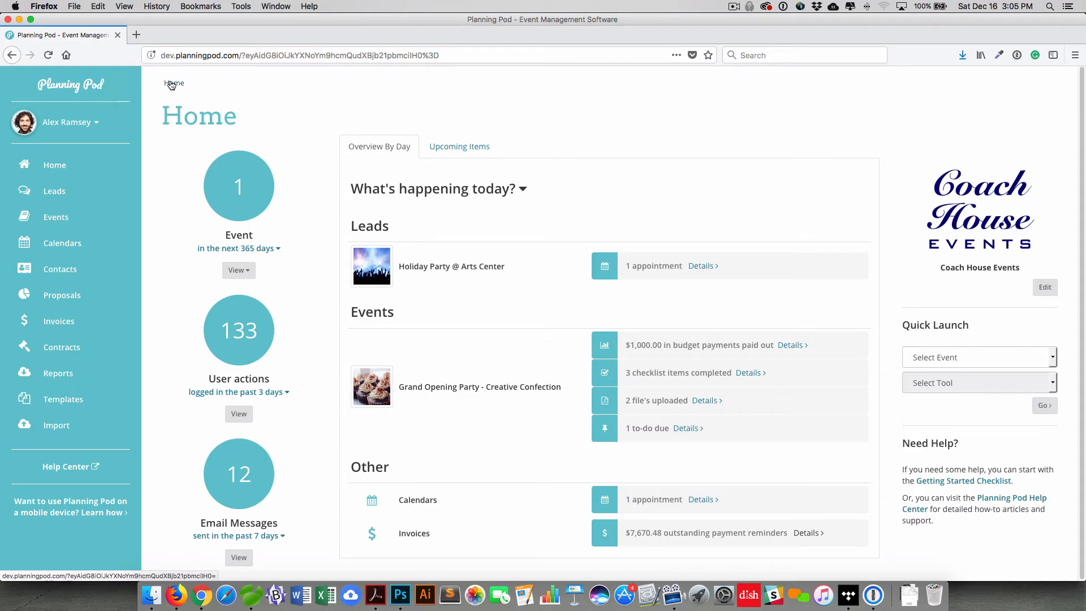